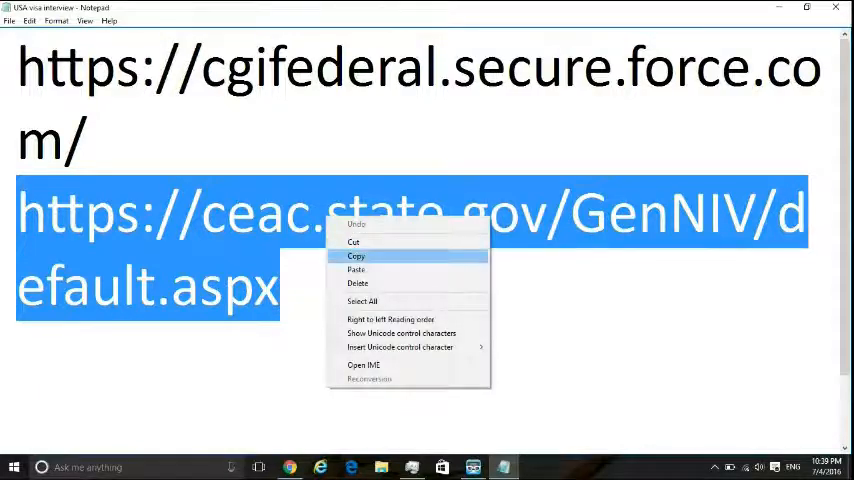
# - Copy the ceac.state.gov DS-160 address from the Notepad file
pyautogui.click(356, 256)
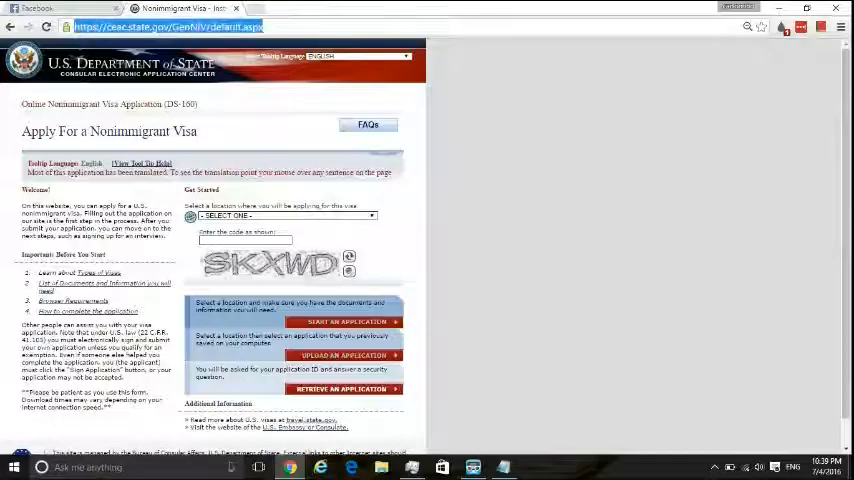
# - Choose the consular location, enter captcha SCKDW, start the application and proceed to Personal Information 1
pyautogui.click(284, 216)
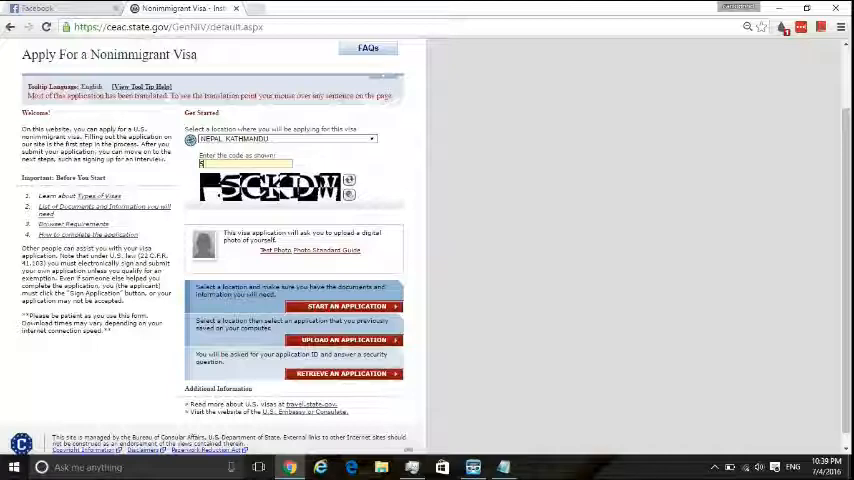
pyautogui.write('SCKDW')
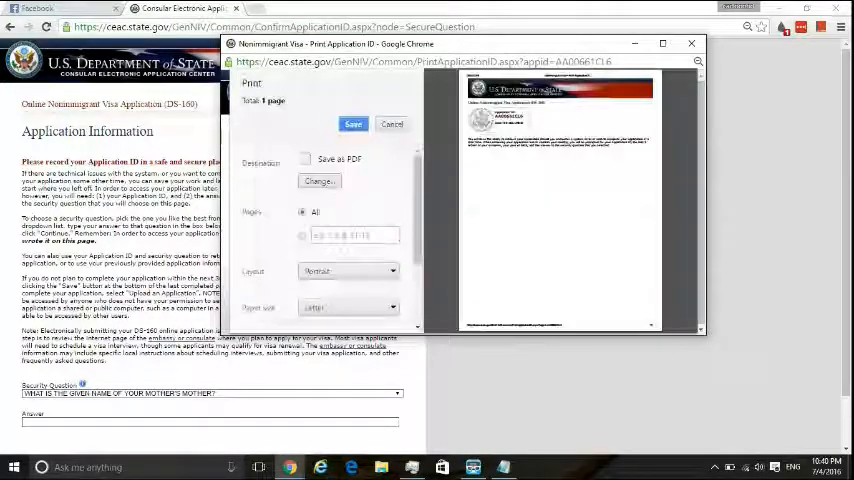
pyautogui.click(352, 122)
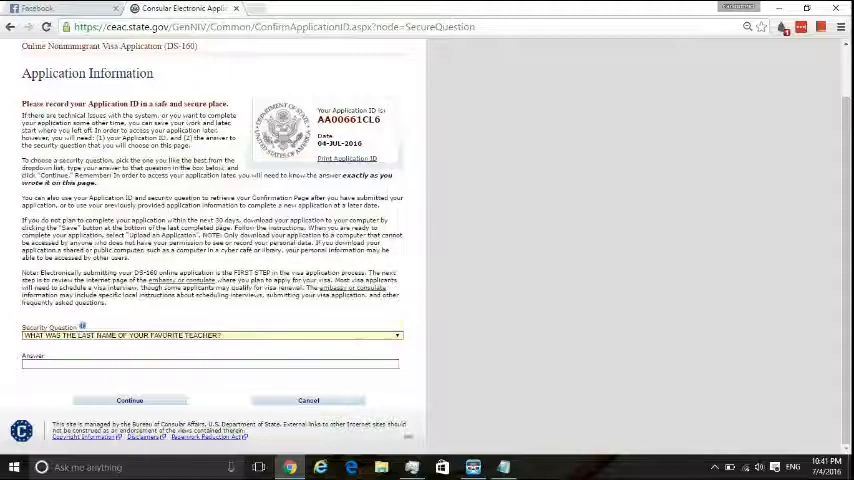
pyautogui.click(130, 400)
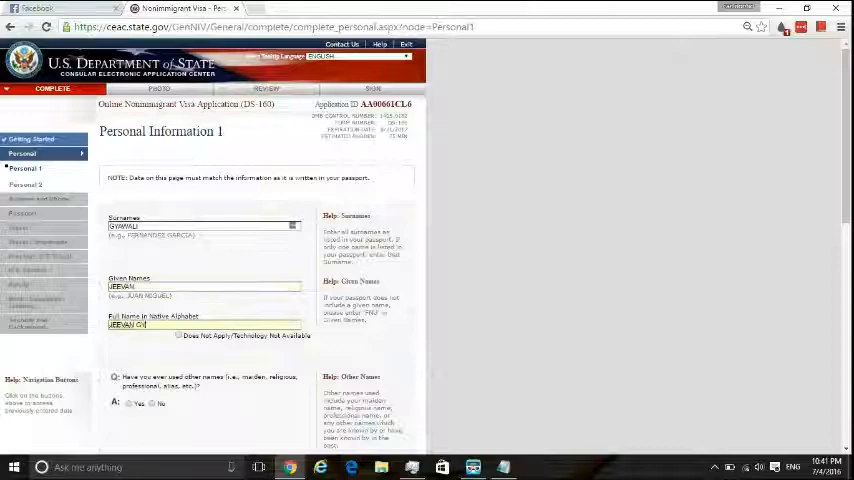
# - Set the applicant's sex and marital status on Personal Information 1
pyautogui.scroll(-3)
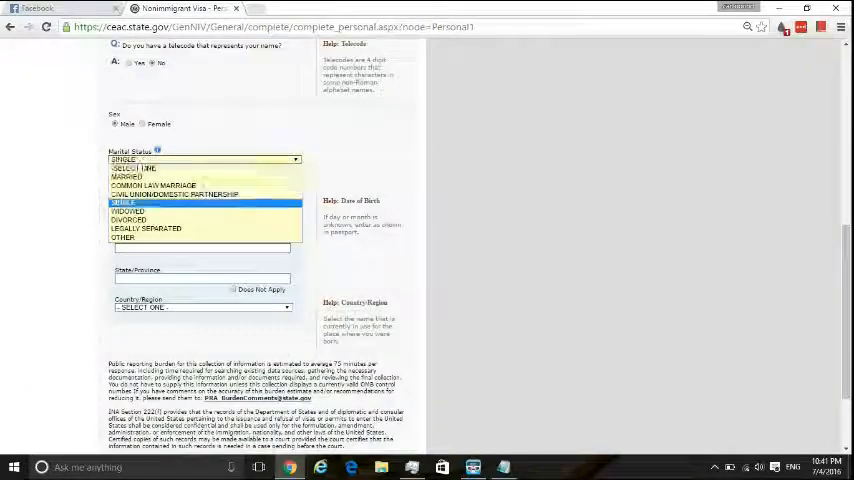
pyautogui.click(122, 202)
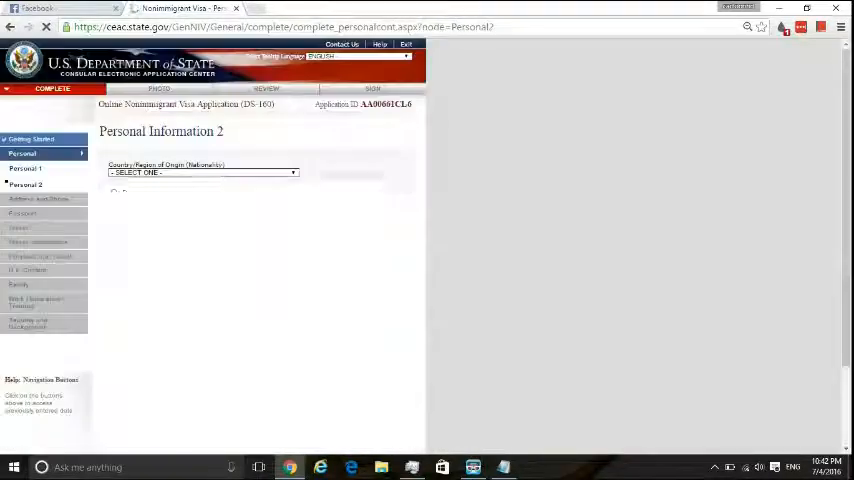
pyautogui.click(204, 172)
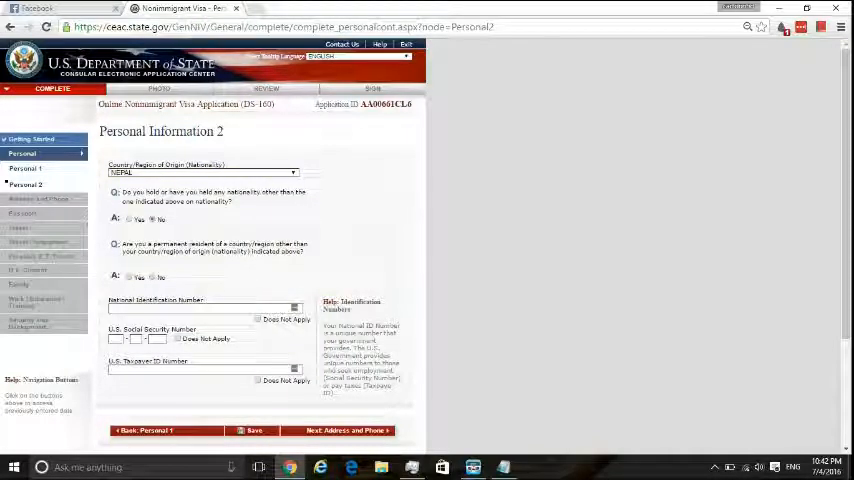
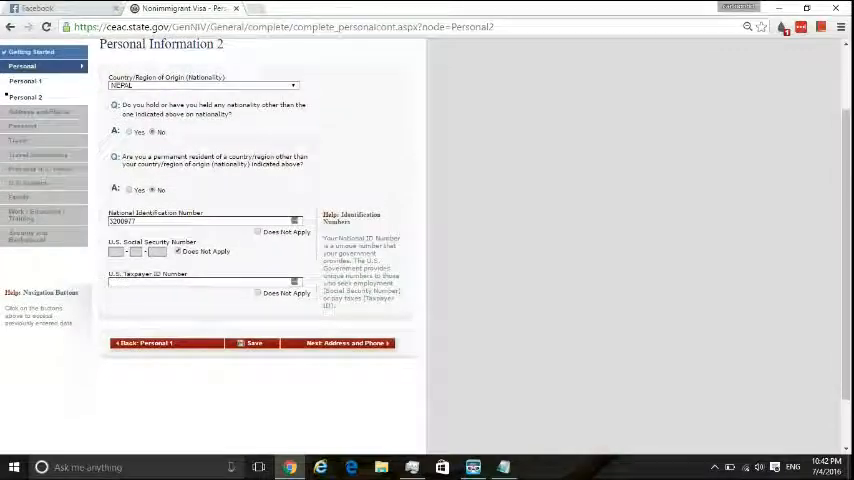
pyautogui.click(346, 344)
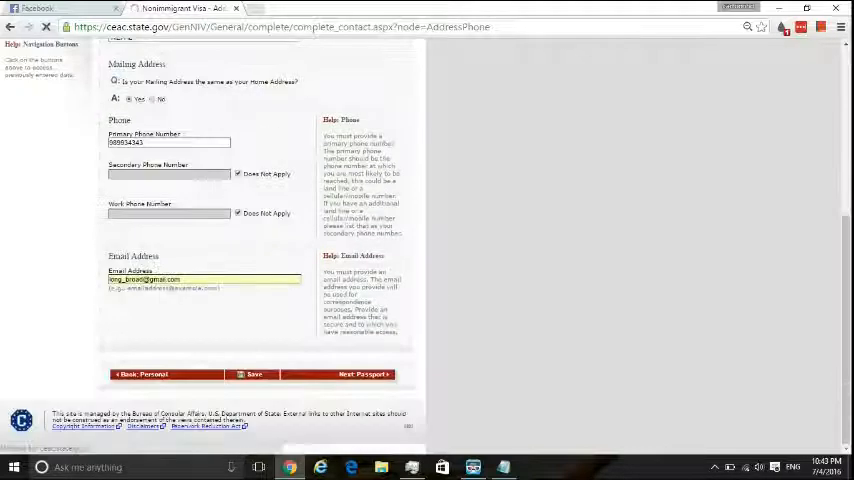
pyautogui.click(364, 374)
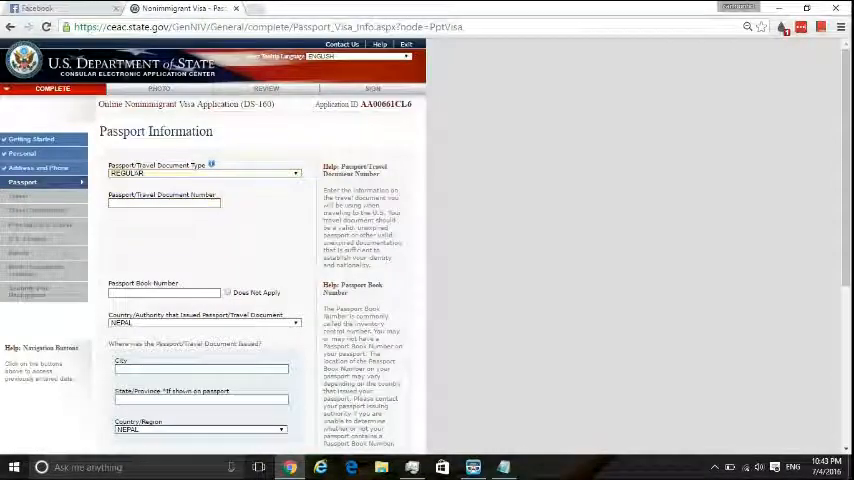
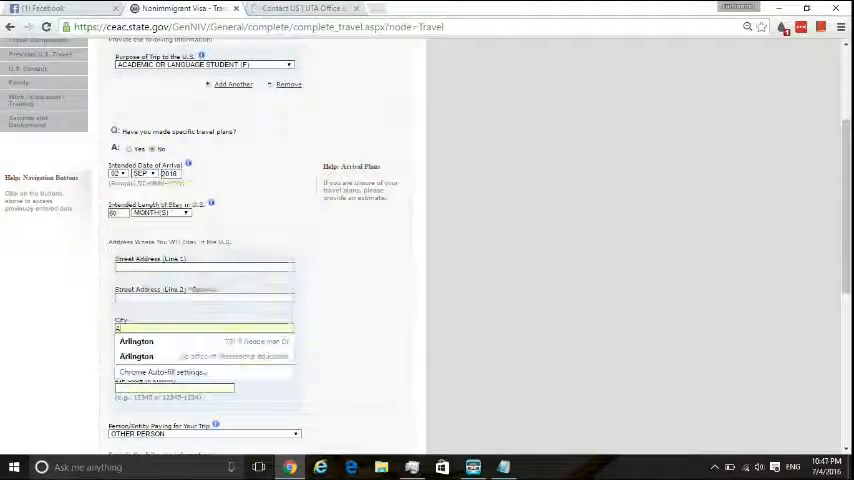
pyautogui.click(300, 8)
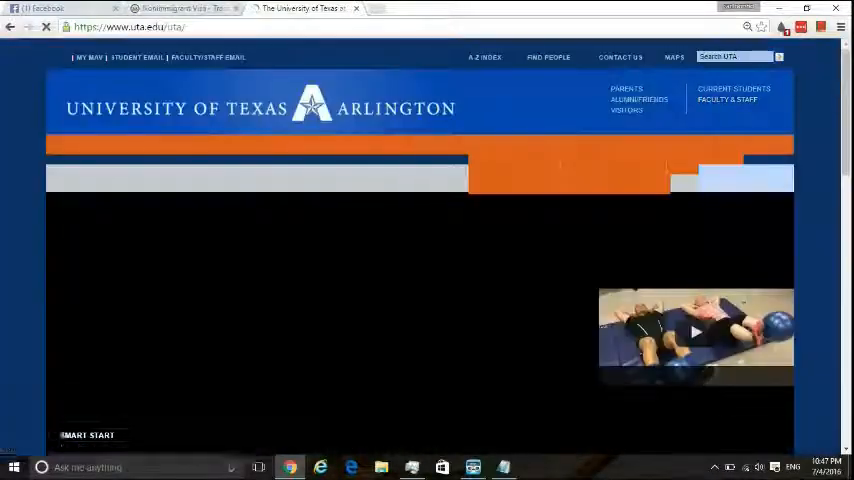
# - Check the university's contact page and continue past Previous U.S. Travel
pyautogui.click(620, 56)
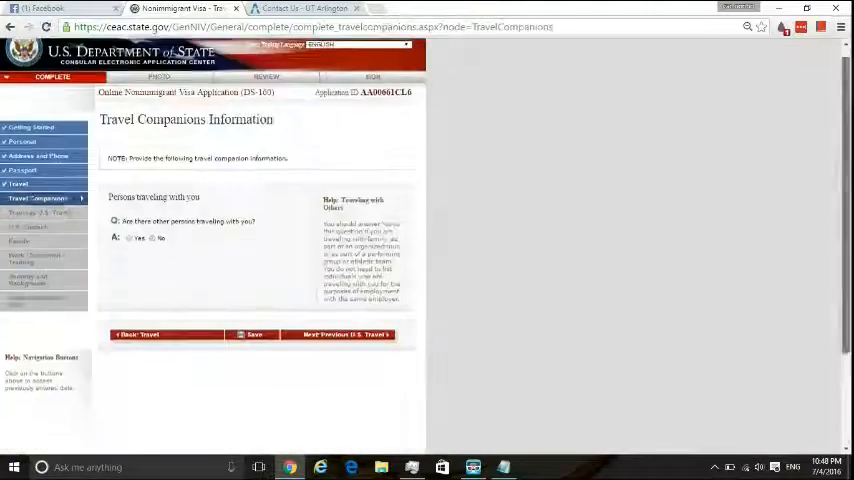
pyautogui.click(344, 334)
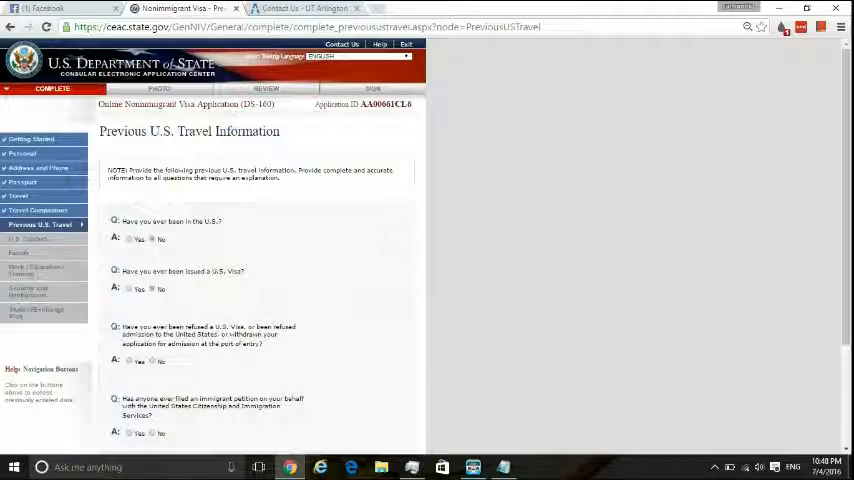
pyautogui.scroll(-3)
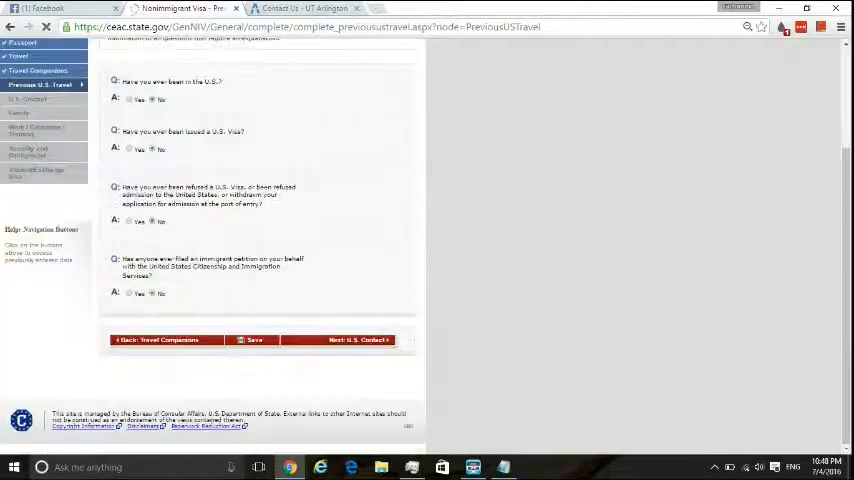
pyautogui.click(300, 8)
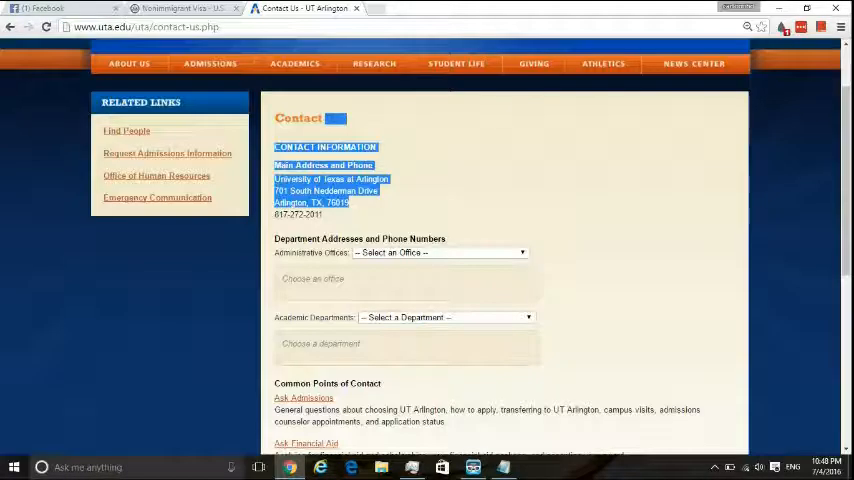
# - Add the Notepad note 'in I20 or in website' under the DS-160 link
pyautogui.click(440, 180)
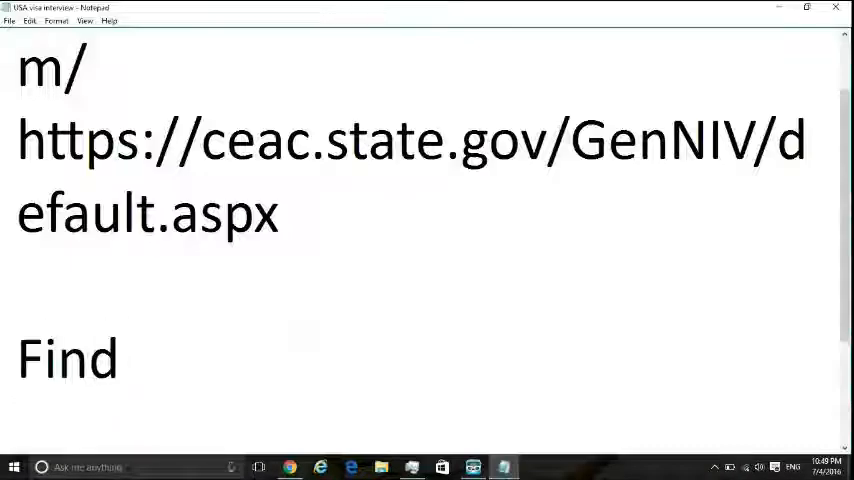
pyautogui.write('in I20 or in website')
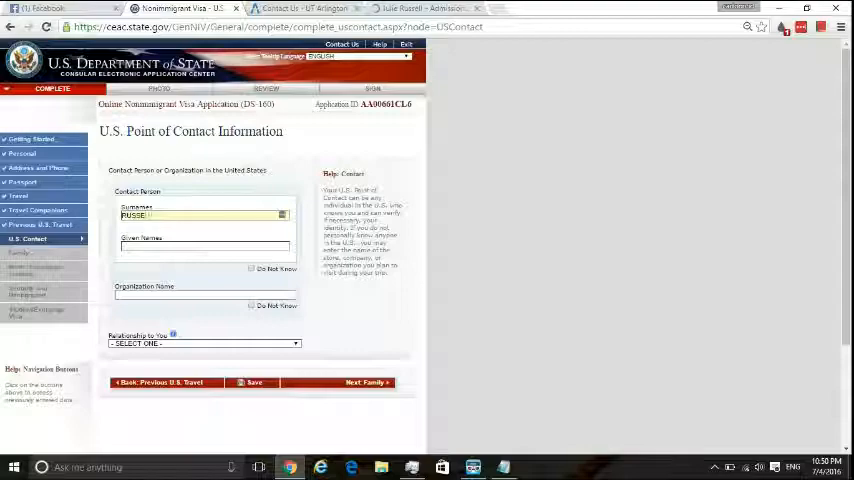
pyautogui.write('JULIE')
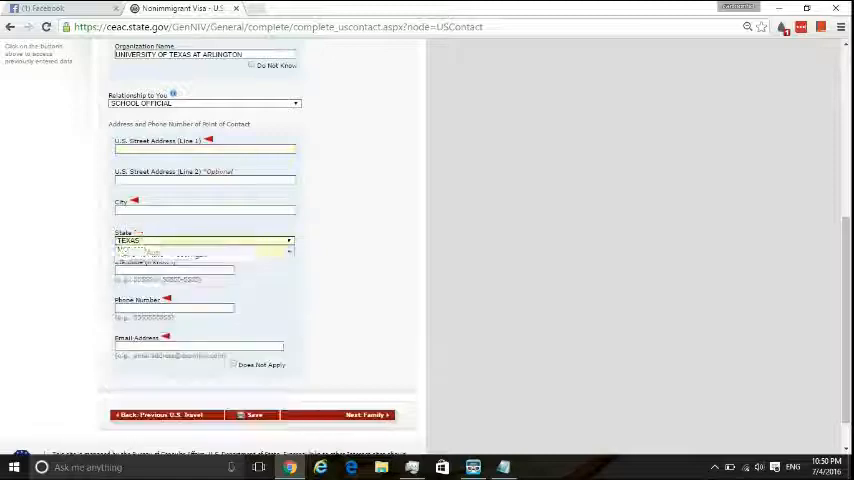
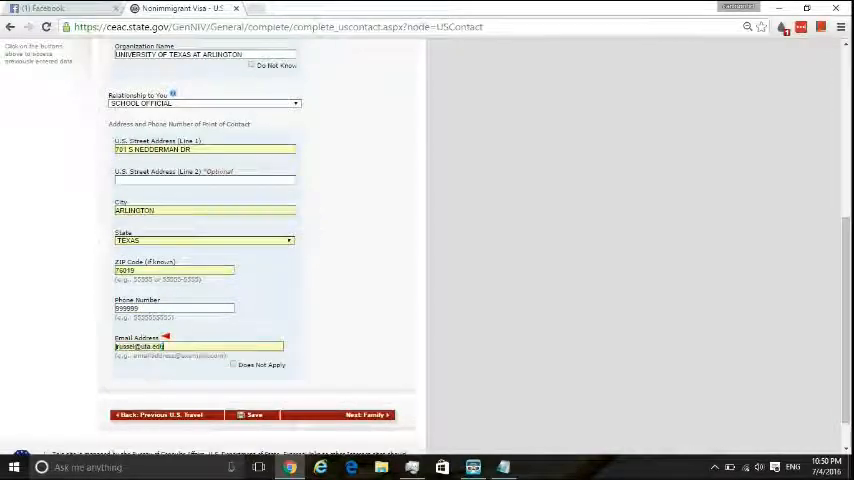
pyautogui.click(366, 414)
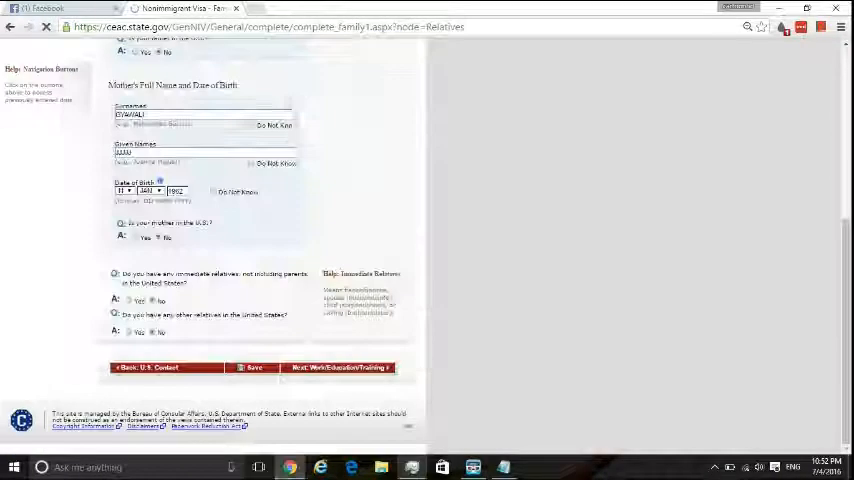
# - Advance through the family and present work/education pages, closing Task Manager on the way
pyautogui.click(338, 368)
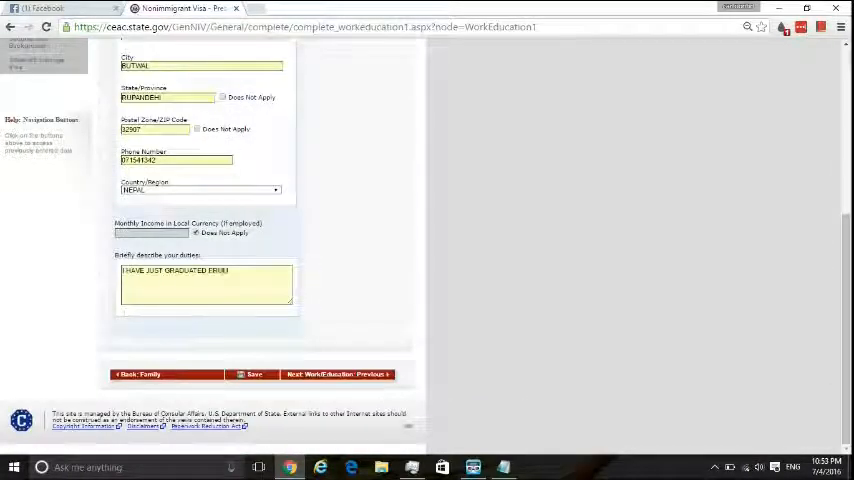
pyautogui.click(336, 372)
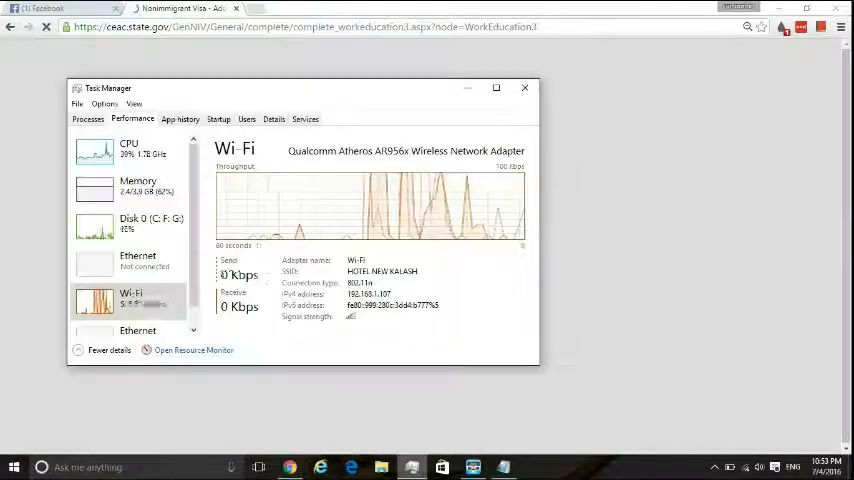
pyautogui.click(524, 88)
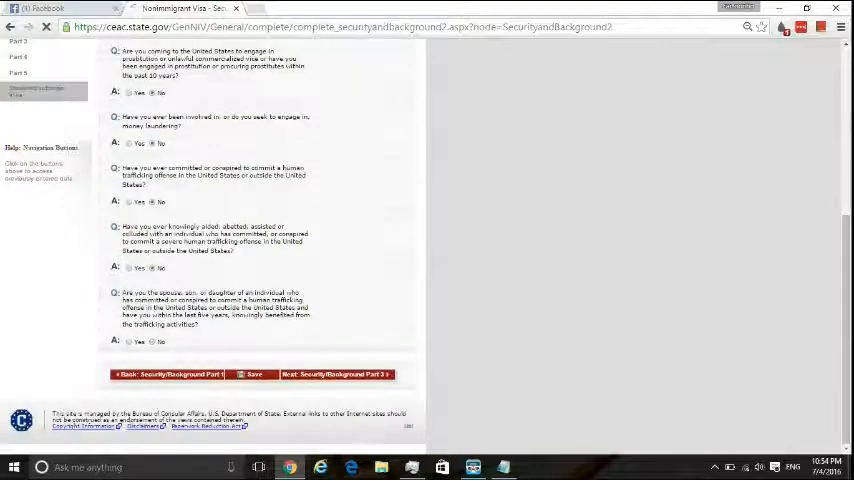
# - Continue past the security background part and the exchange visitor contact page
pyautogui.click(334, 374)
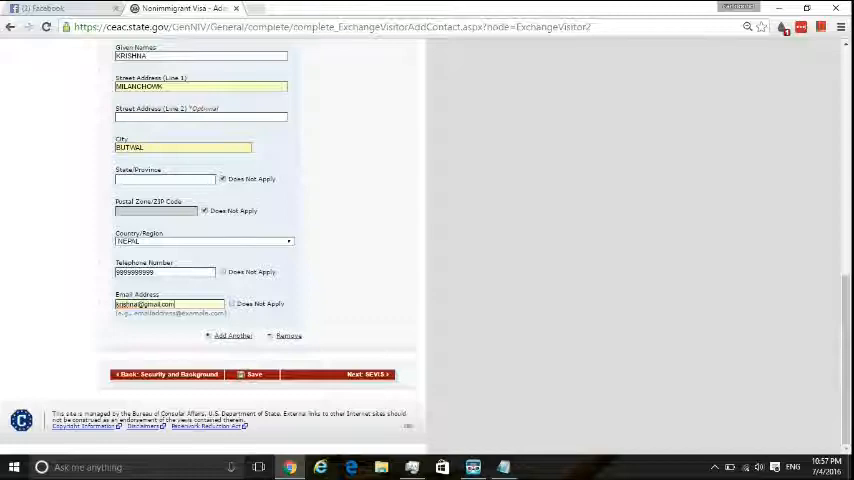
pyautogui.click(366, 374)
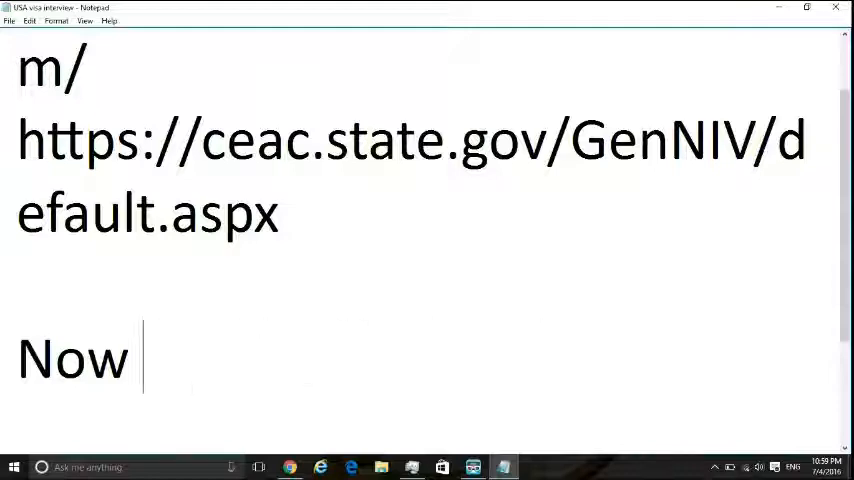
# - Type 'after submitting documents. we have to make an' in the Notepad note
pyautogui.write('after submitting documents. we have to make an')
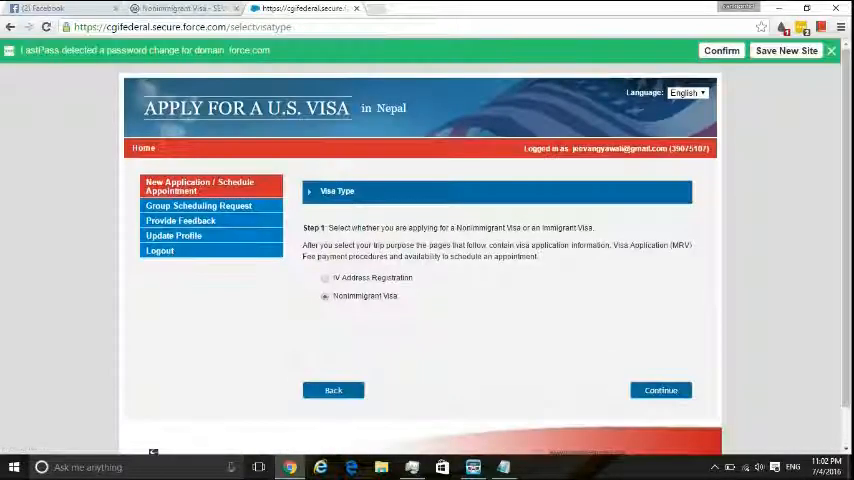
# - Choose Nonimmigrant Visa in the Students and Exchange Visitors - First Time Applicant category
pyautogui.click(660, 390)
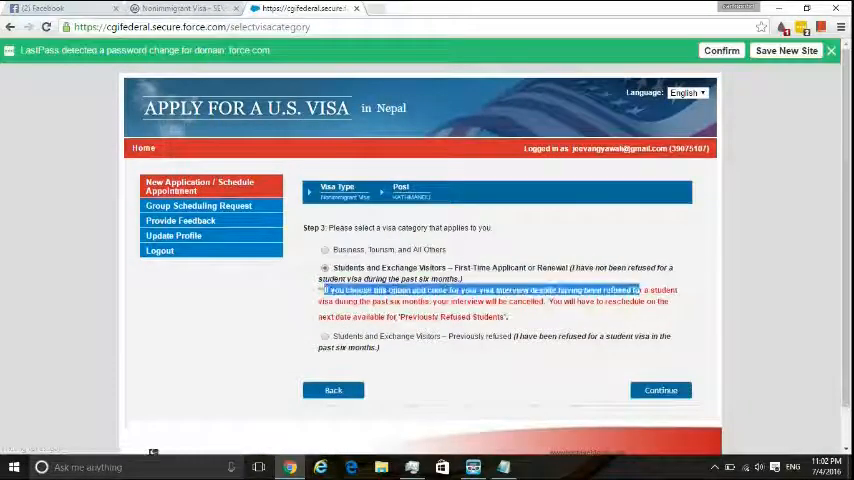
pyautogui.click(660, 388)
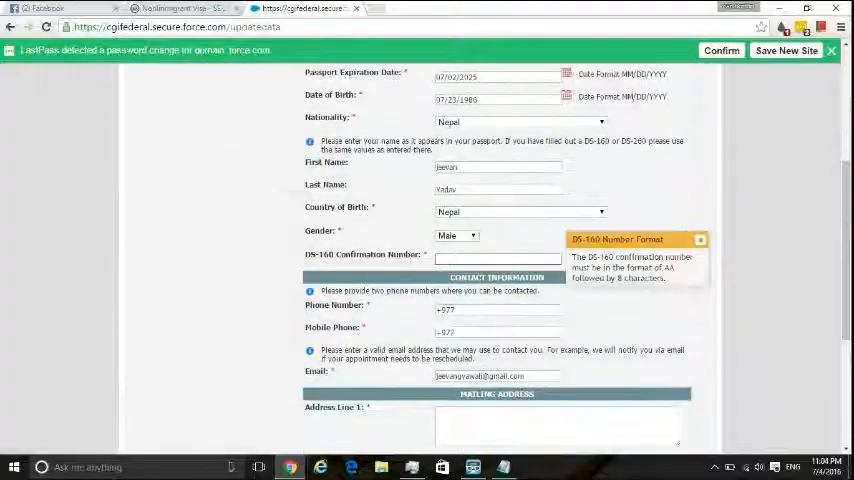
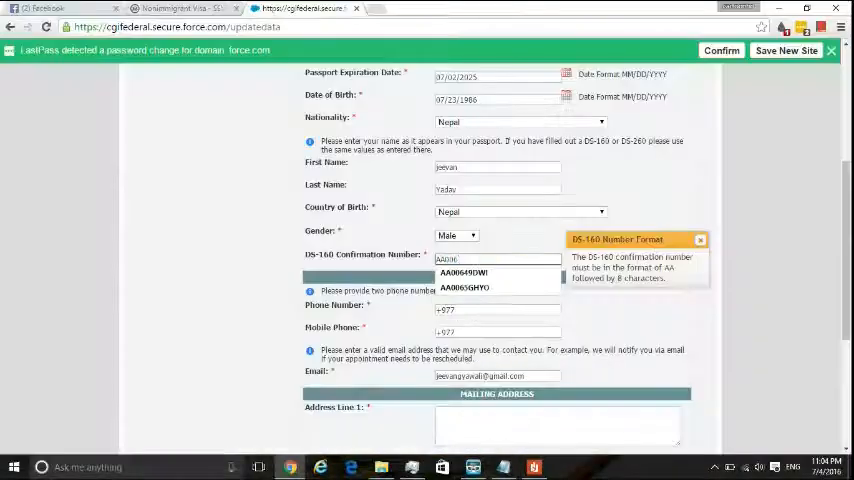
pyautogui.scroll(-3)
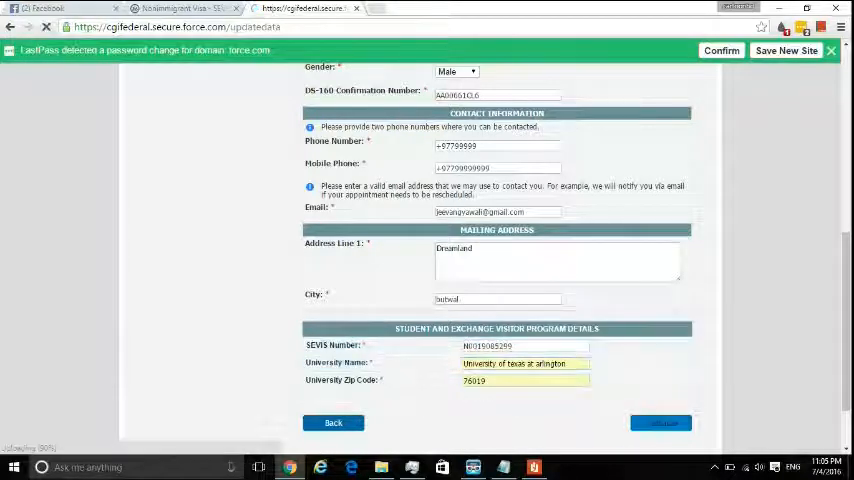
pyautogui.click(660, 422)
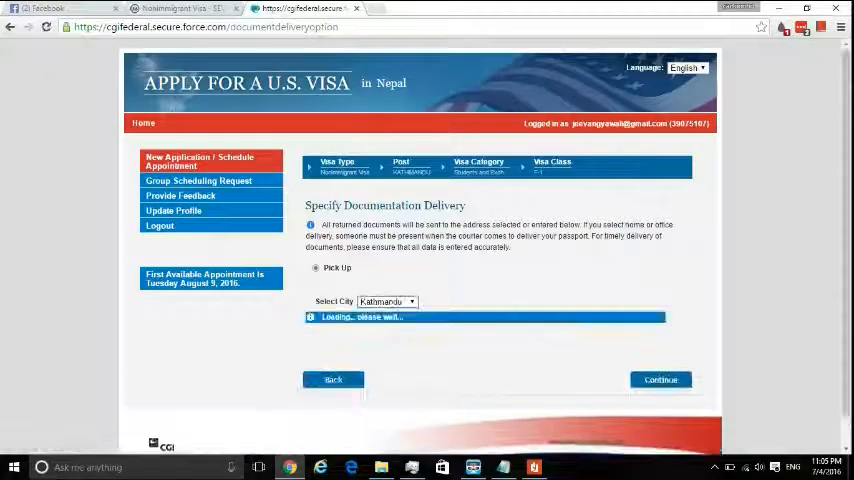
# - Review all visa fee payment options and dismiss the list
pyautogui.click(660, 380)
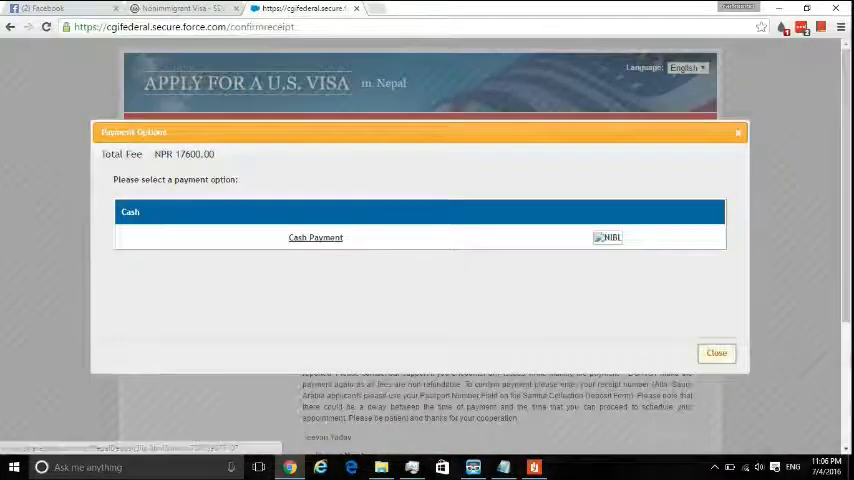
pyautogui.click(716, 352)
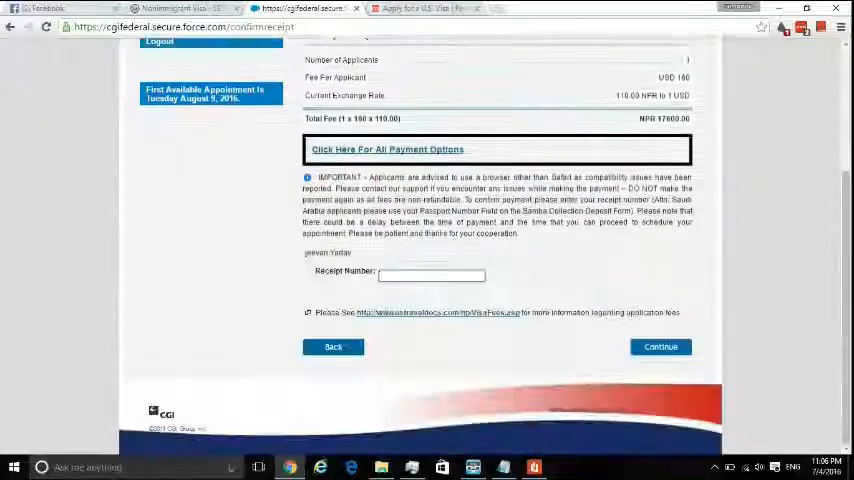